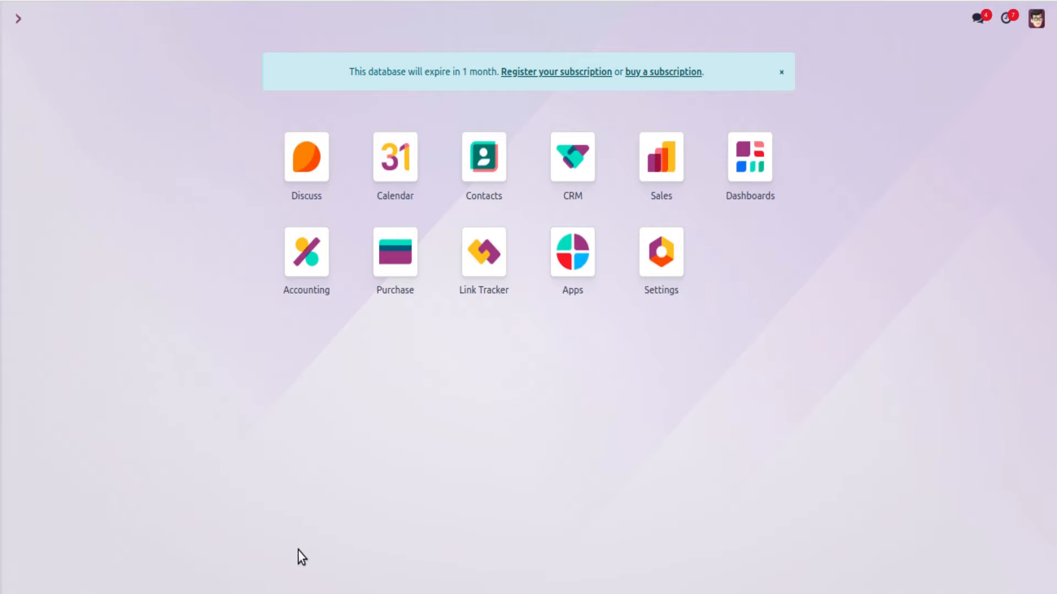
# - Start a new Sales quotation for customer Azure Interior
pyautogui.click(659, 159)
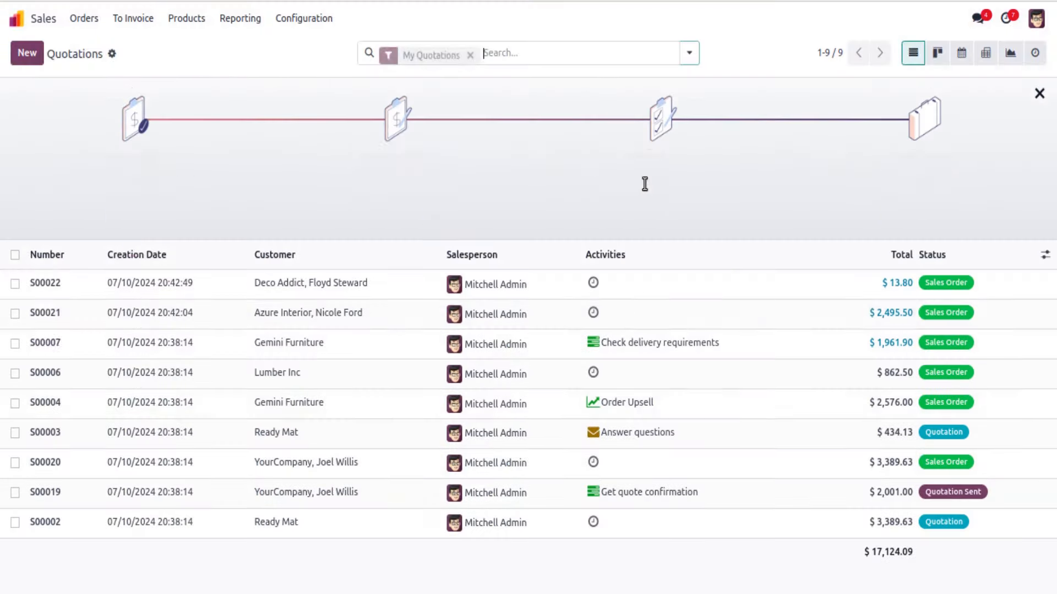
pyautogui.click(26, 53)
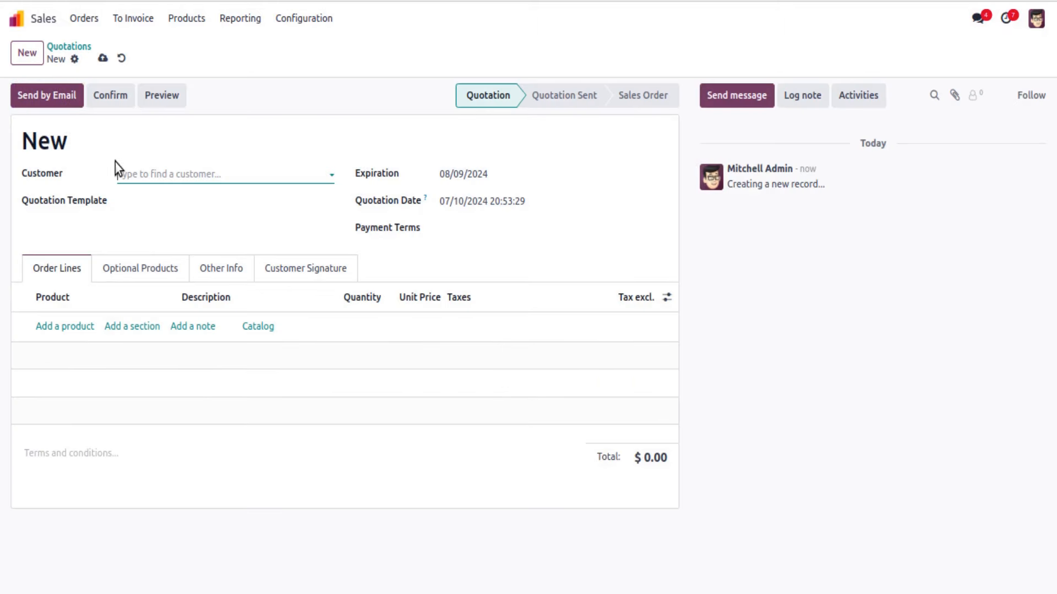
pyautogui.write('Azure Interior')
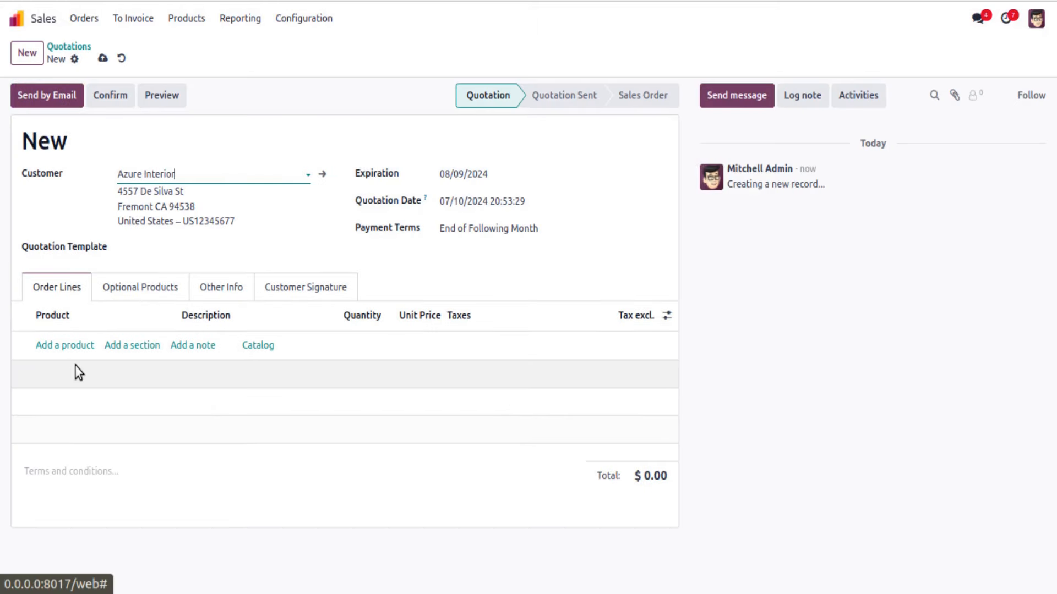
# - Add a Conference Chair (Steel) line at $33.00 and confirm the configurator
pyautogui.click(65, 345)
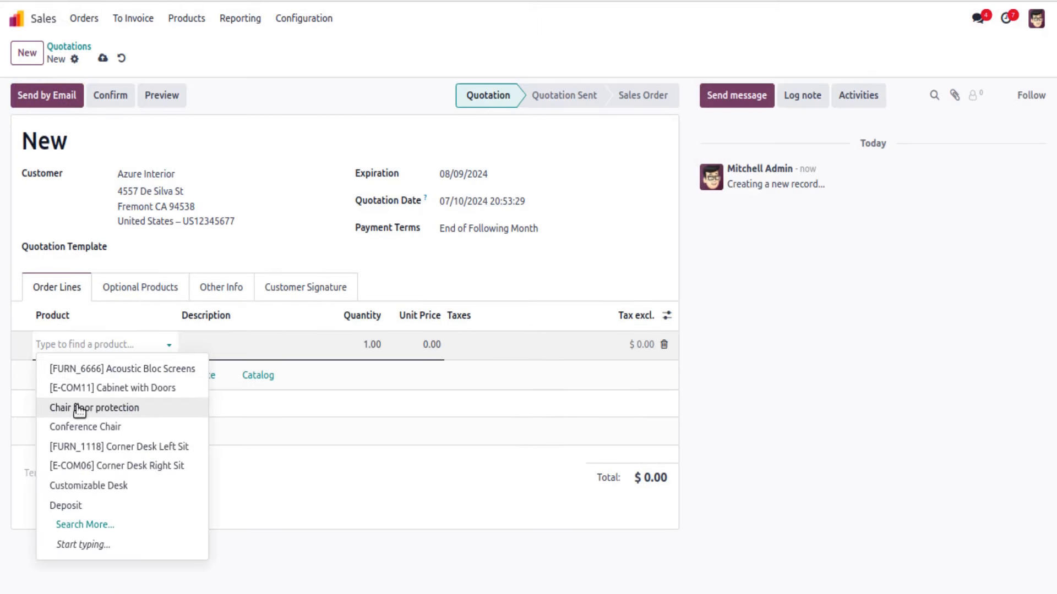
pyautogui.click(85, 427)
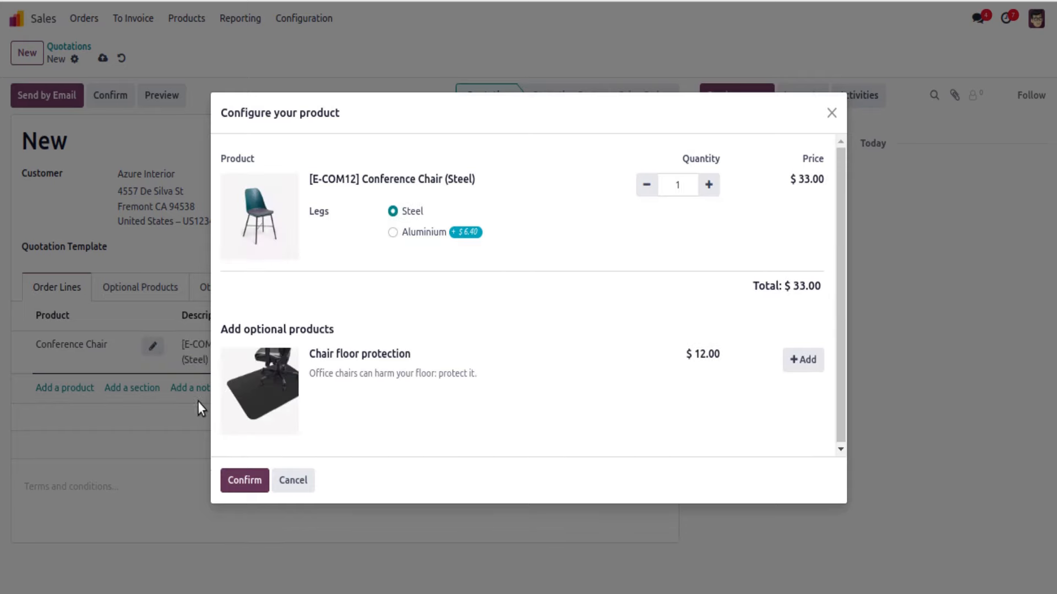
pyautogui.click(244, 481)
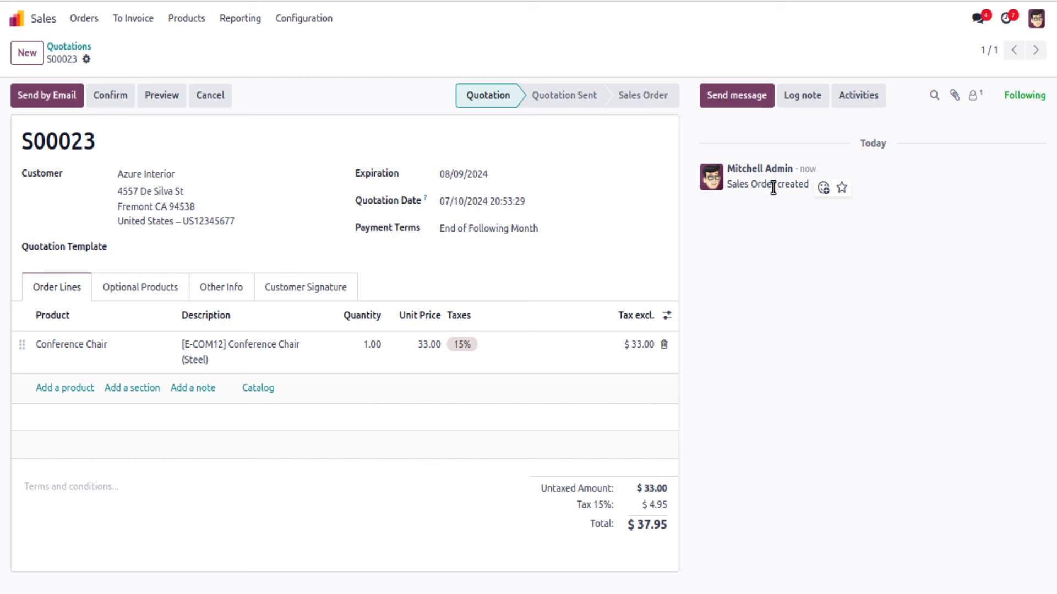
pyautogui.moveTo(489, 107)
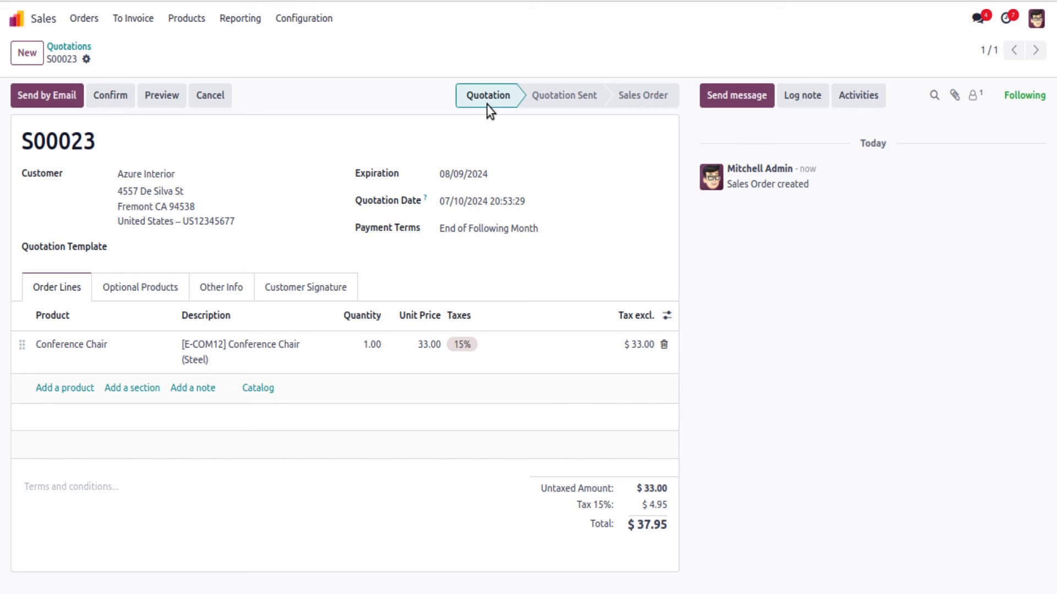
# - Confirm quotation S00023 into a sales order and raise the chair quantity to 10
pyautogui.click(110, 94)
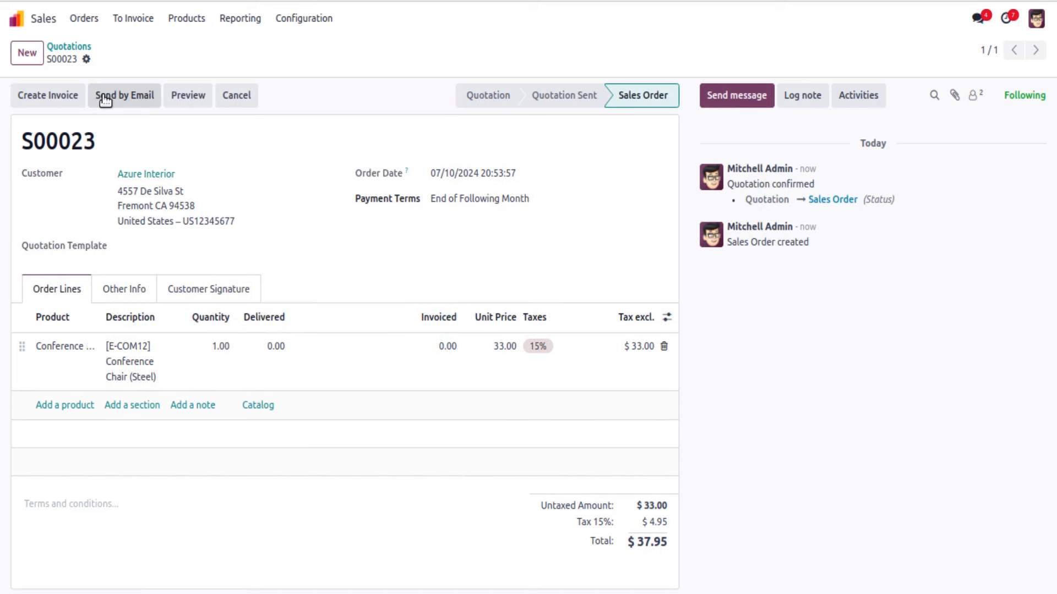
pyautogui.click(220, 345)
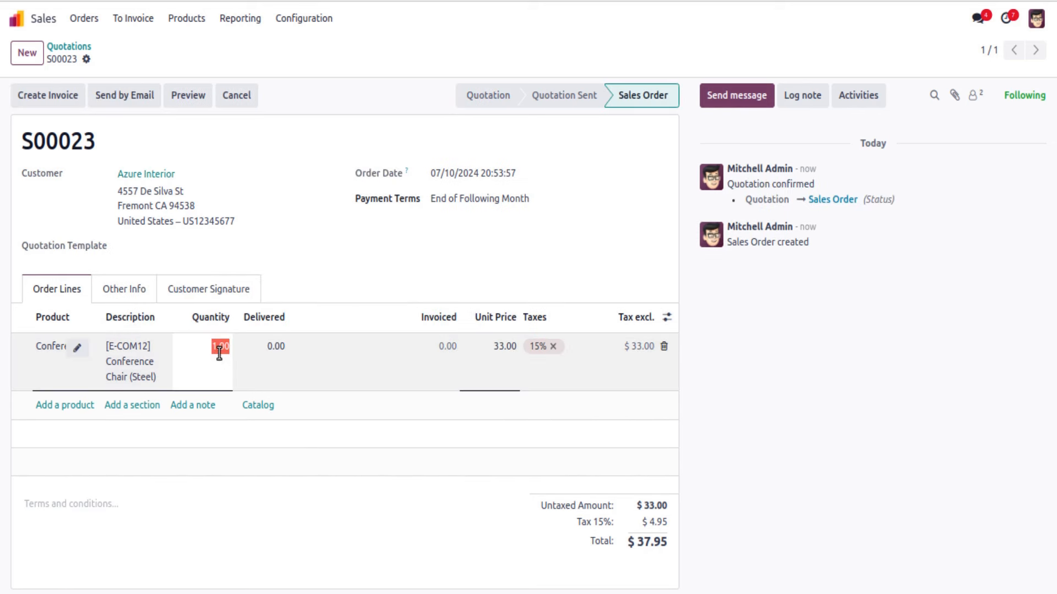
pyautogui.write('1')
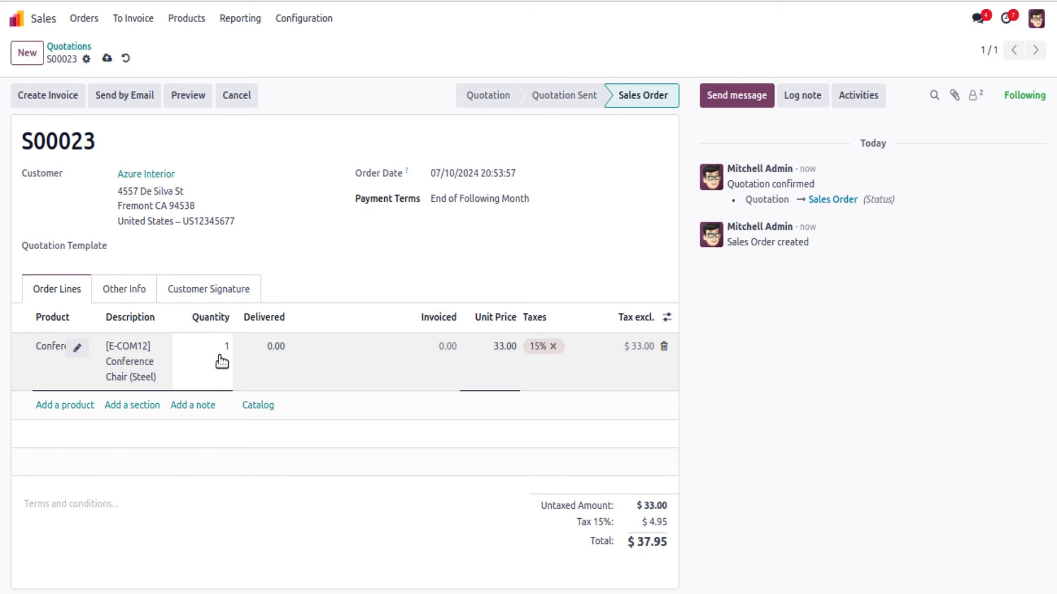
pyautogui.write('10.00')
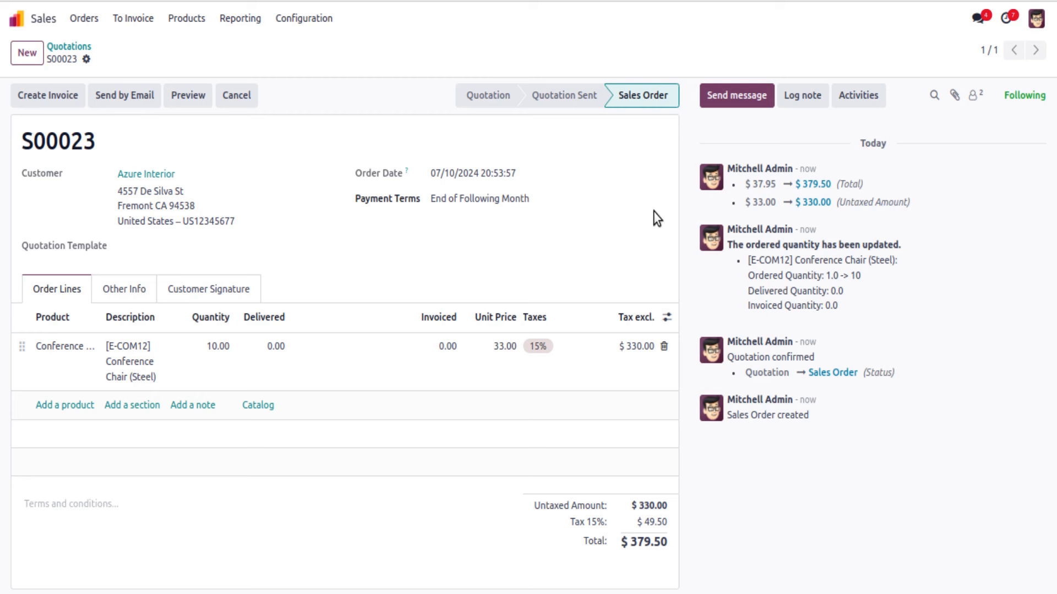
pyautogui.moveTo(555, 243)
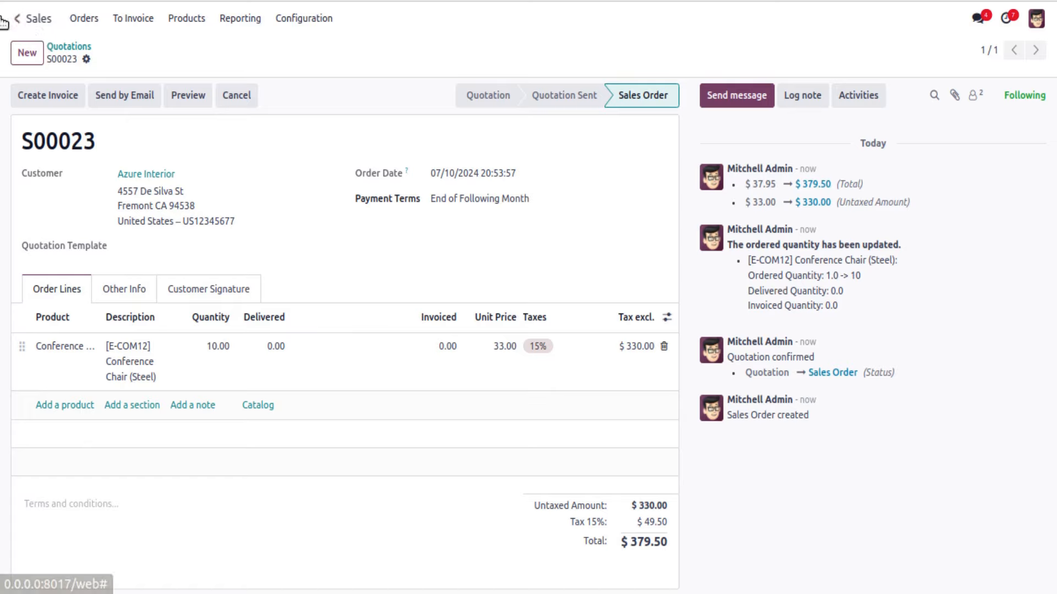
# - Reach the System Parameters list from the Settings app via the /sys search
pyautogui.click(7, 19)
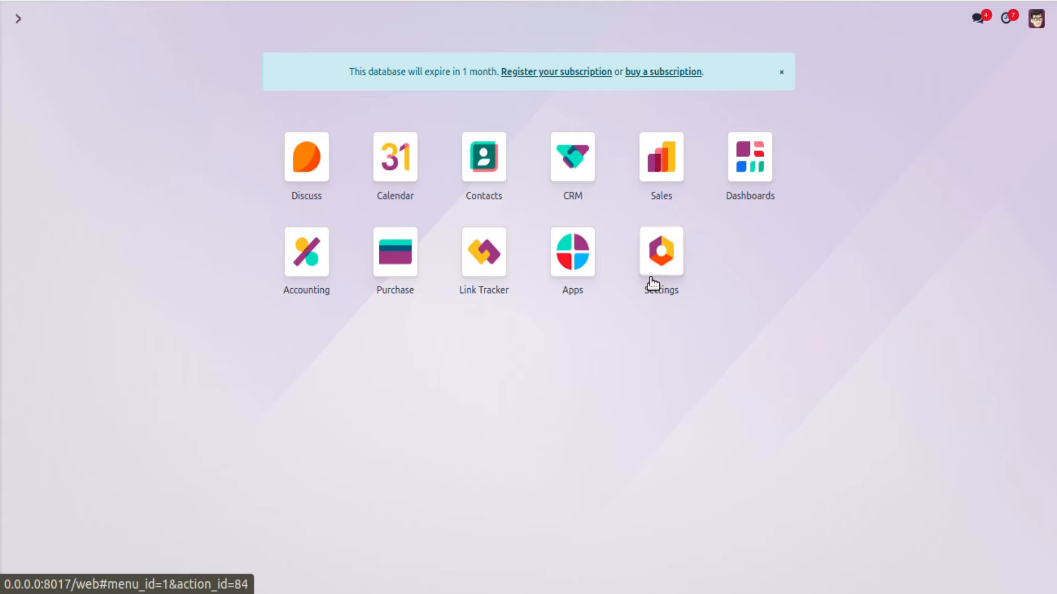
pyautogui.click(660, 251)
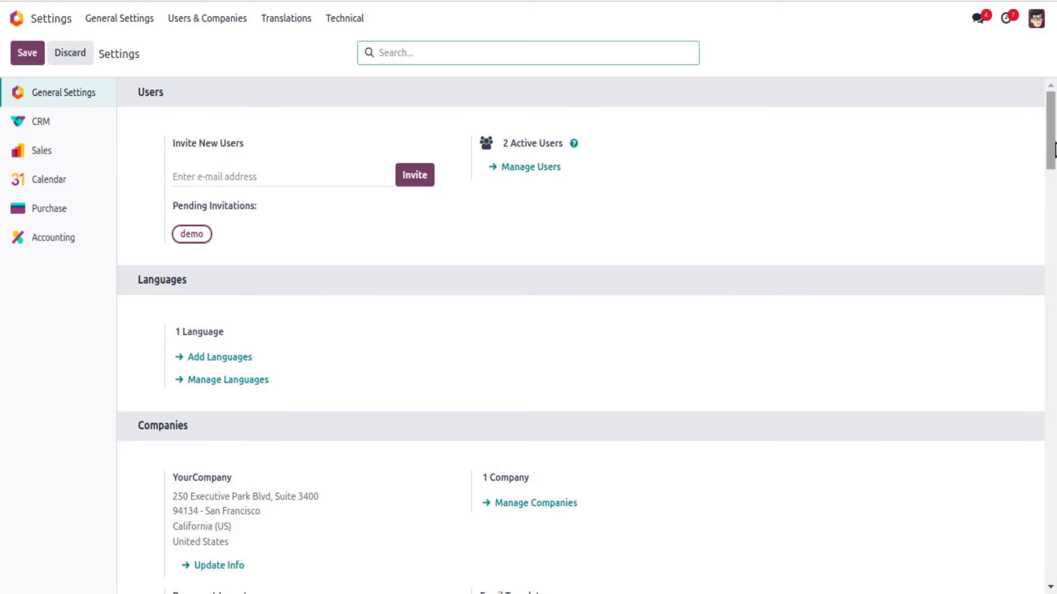
pyautogui.scroll(-3)
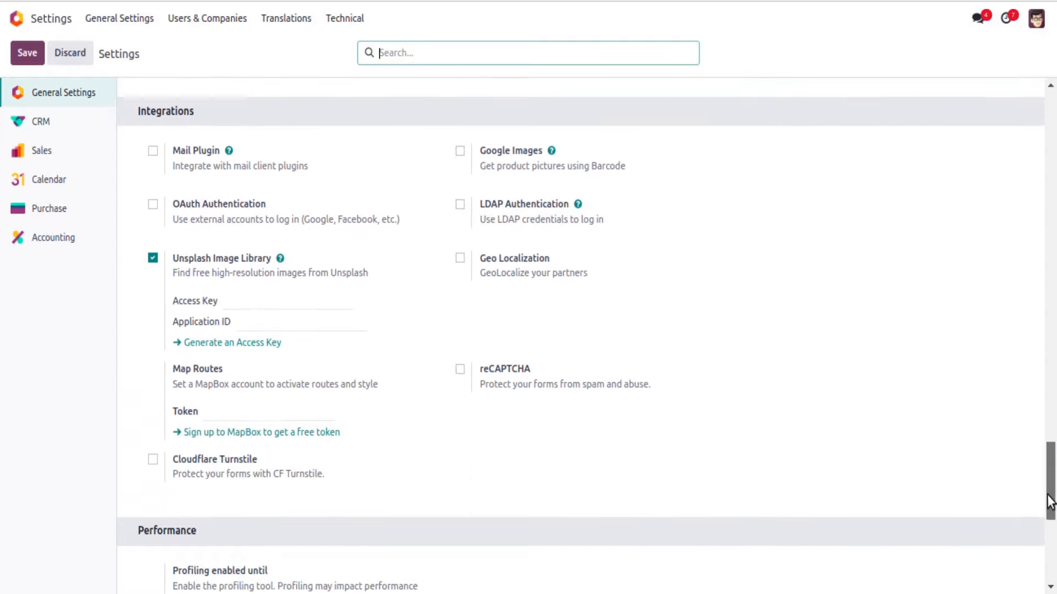
pyautogui.scroll(-3)
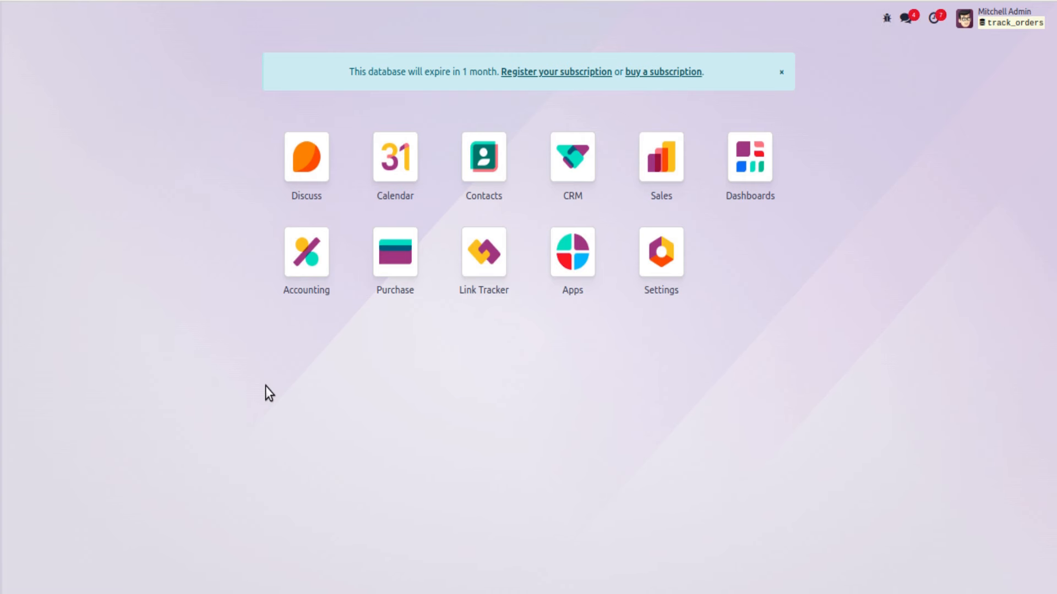
pyautogui.write('/sys')
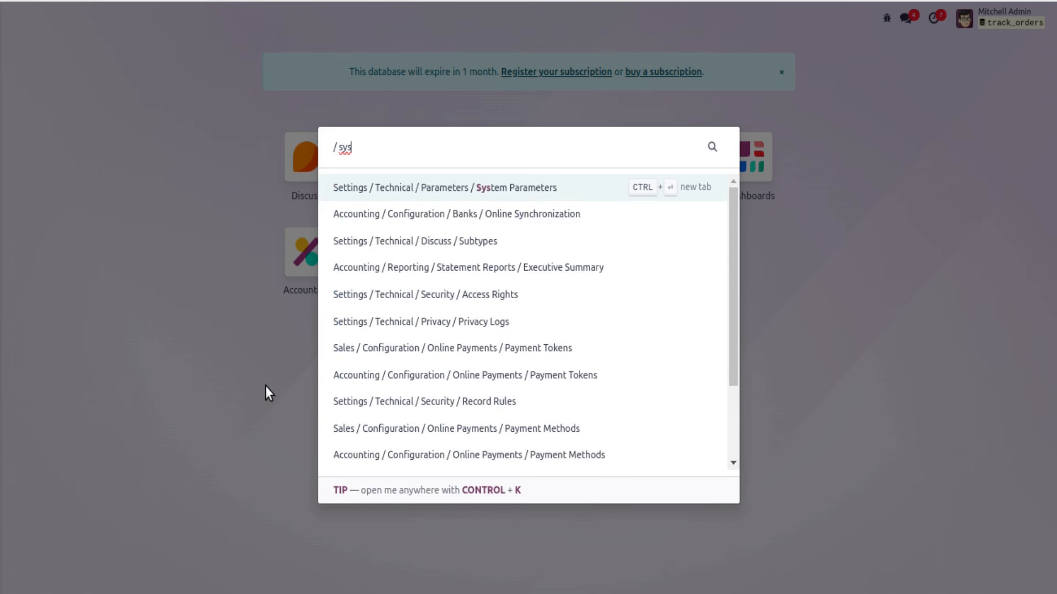
pyautogui.click(443, 187)
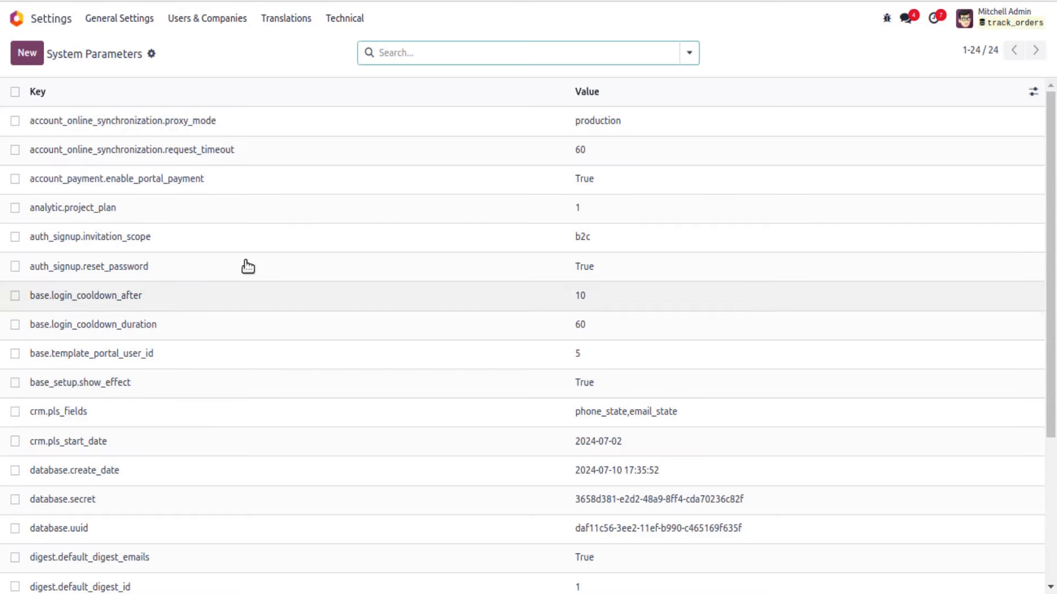
# - Create a new parameter keyed sale.track_draft_orders with value True
pyautogui.click(27, 53)
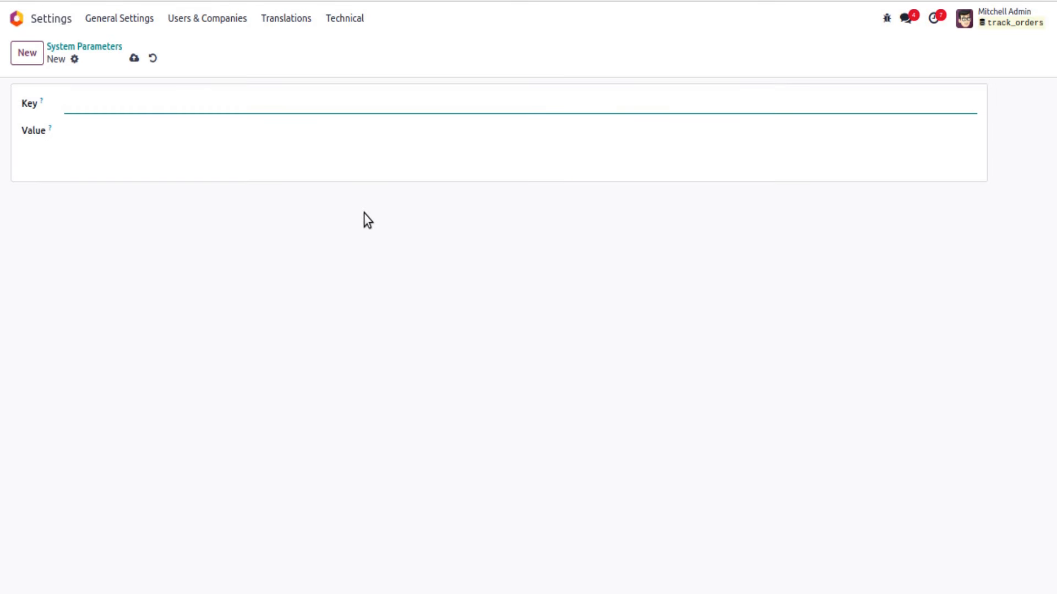
pyautogui.write('sale.')
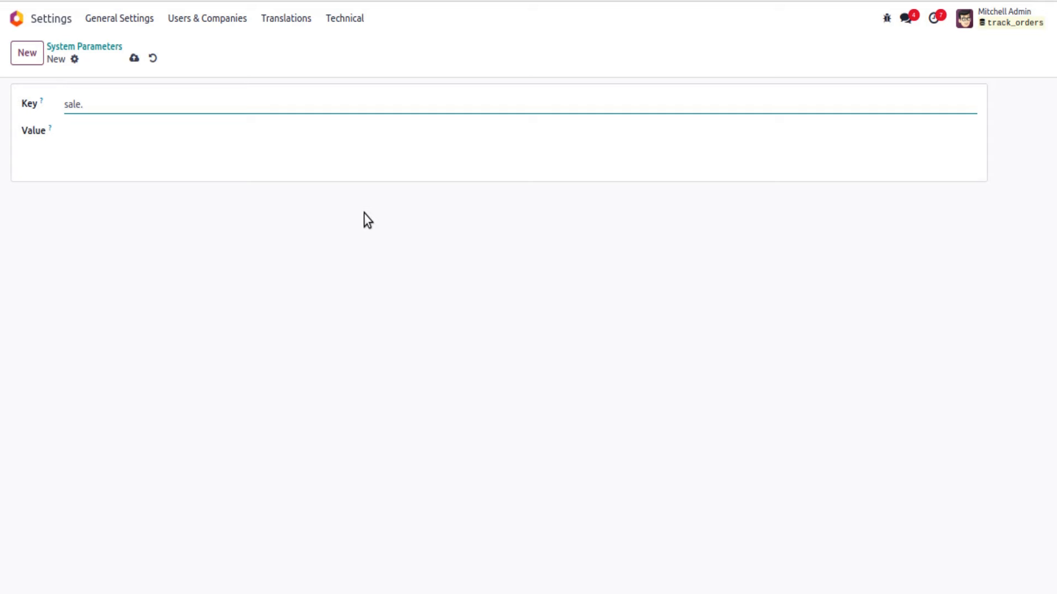
pyautogui.write('track_draft_')
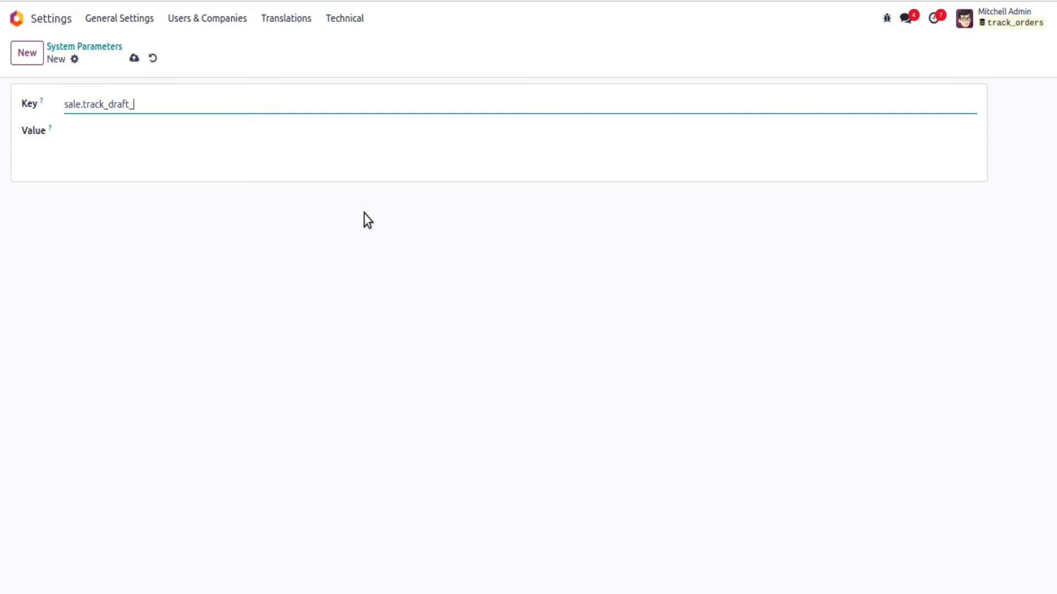
pyautogui.write('order')
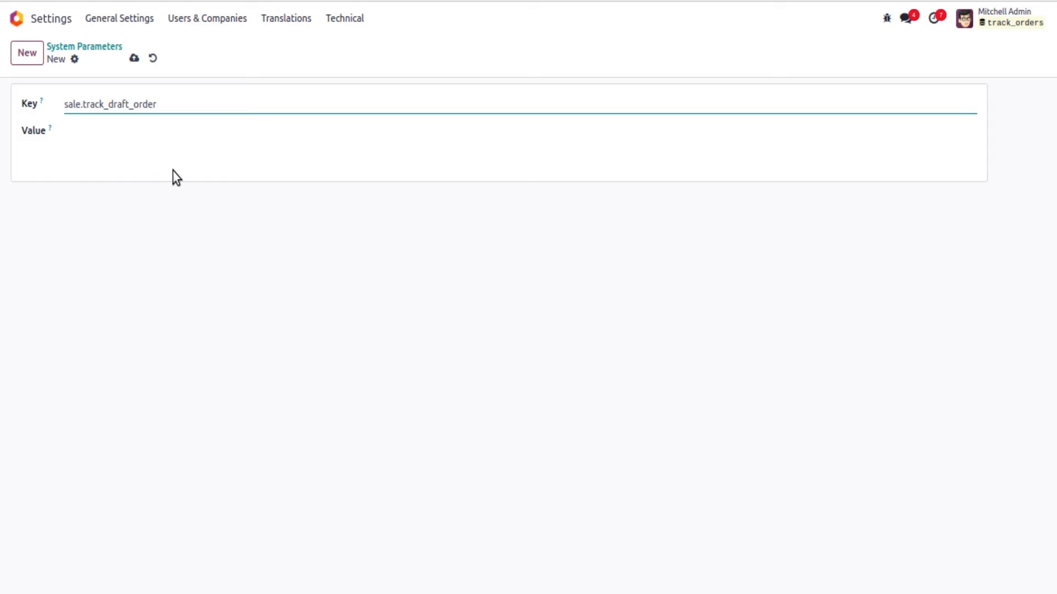
pyautogui.write('Tru')
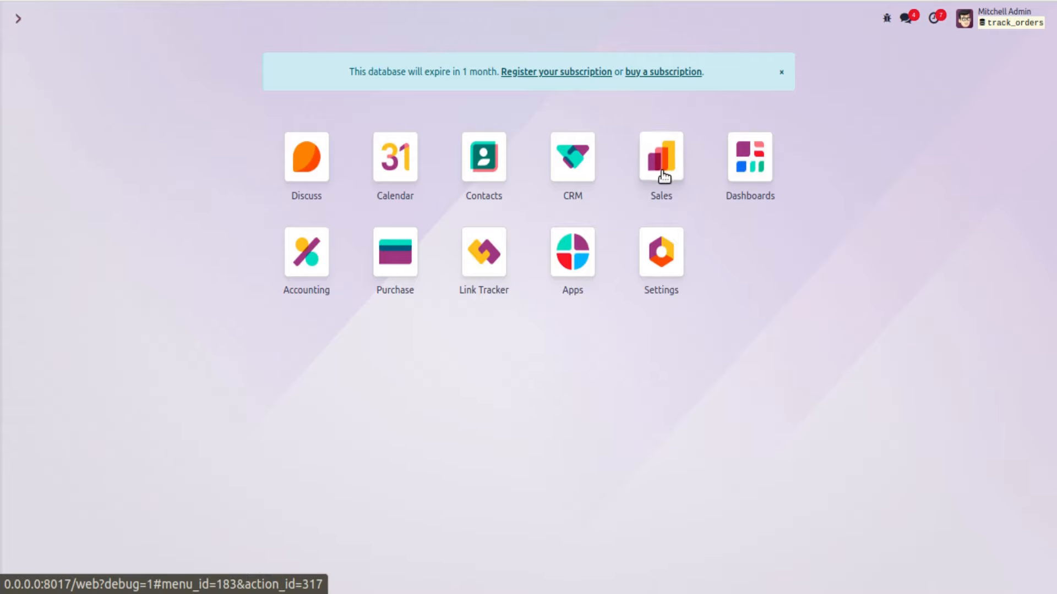
# - Start a new quotation with a Conference Chair (Steel) line
pyautogui.click(660, 157)
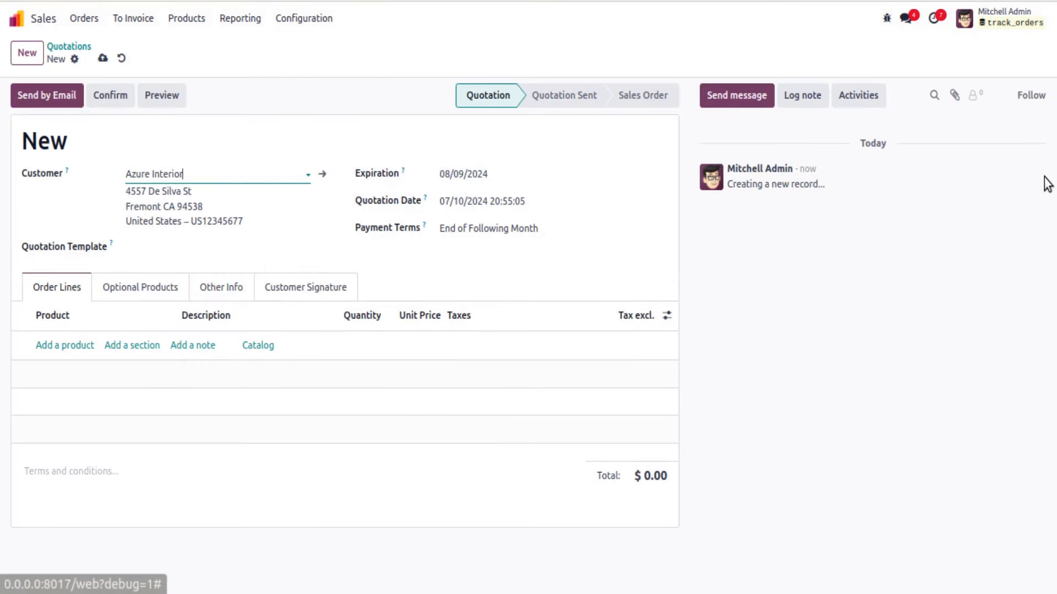
pyautogui.click(64, 344)
pyautogui.write('Conference Chair')
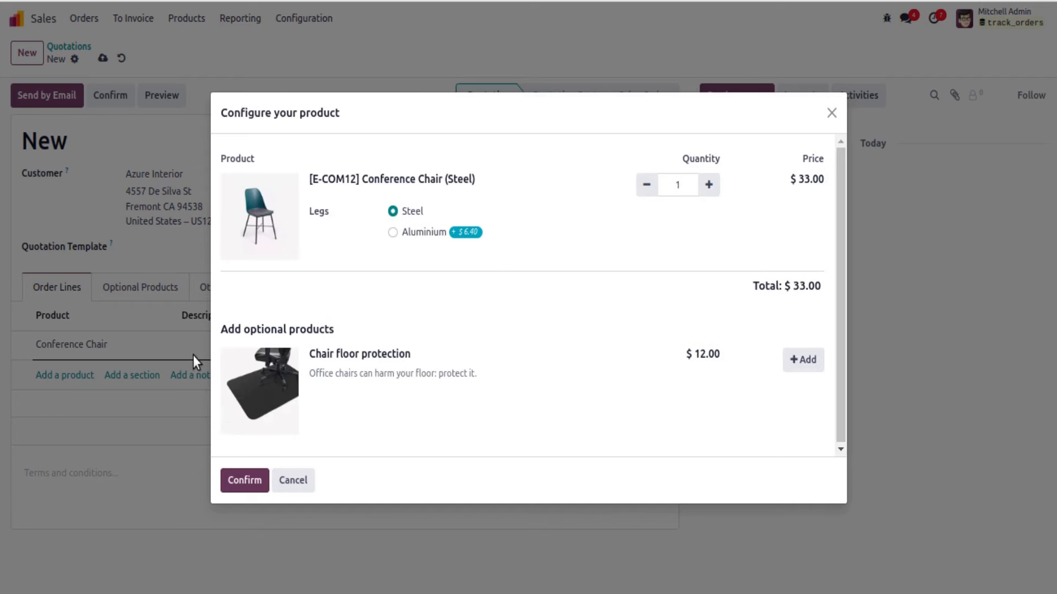
pyautogui.click(245, 480)
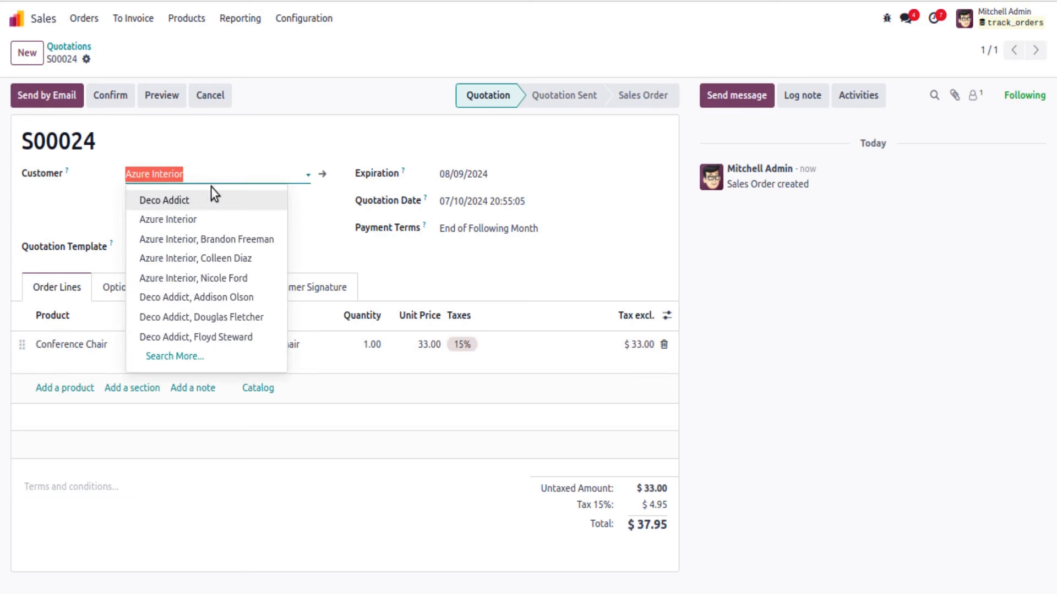
# - Switch the customer to Deco Addict and add a Chair floor protection line
pyautogui.click(164, 201)
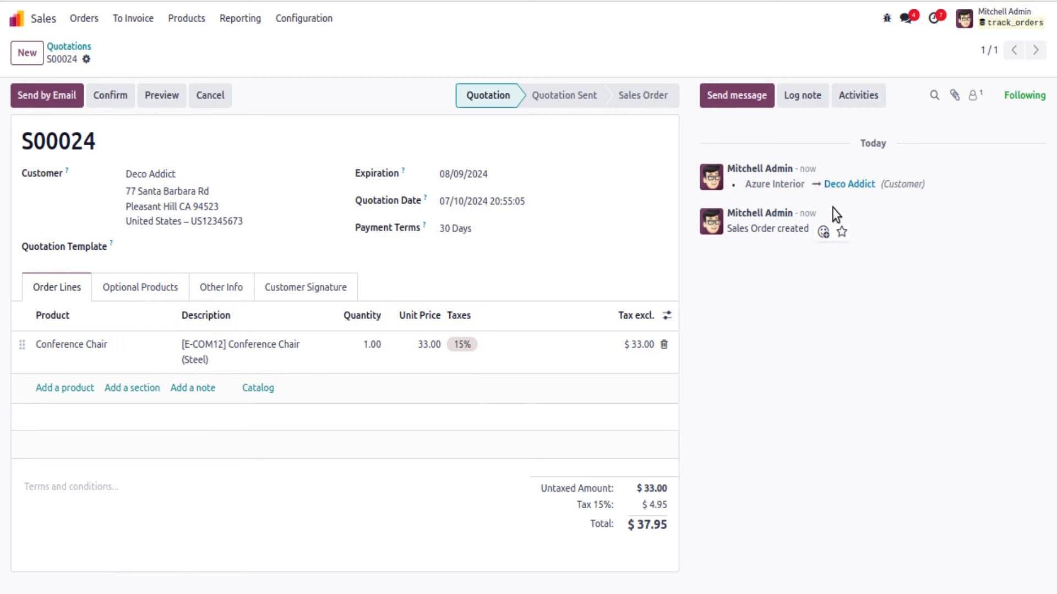
pyautogui.moveTo(765, 200)
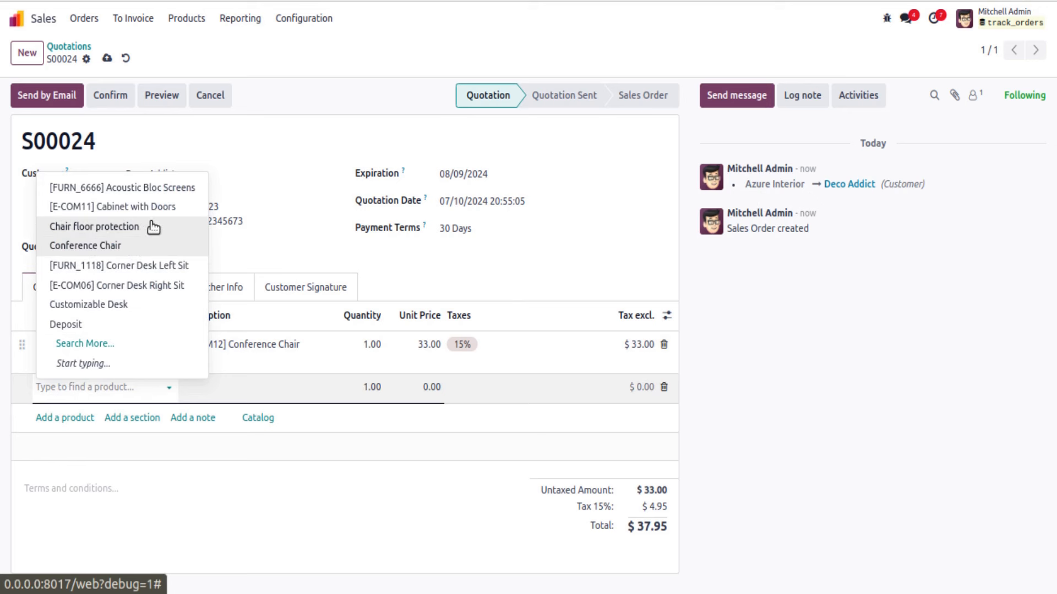
pyautogui.click(95, 227)
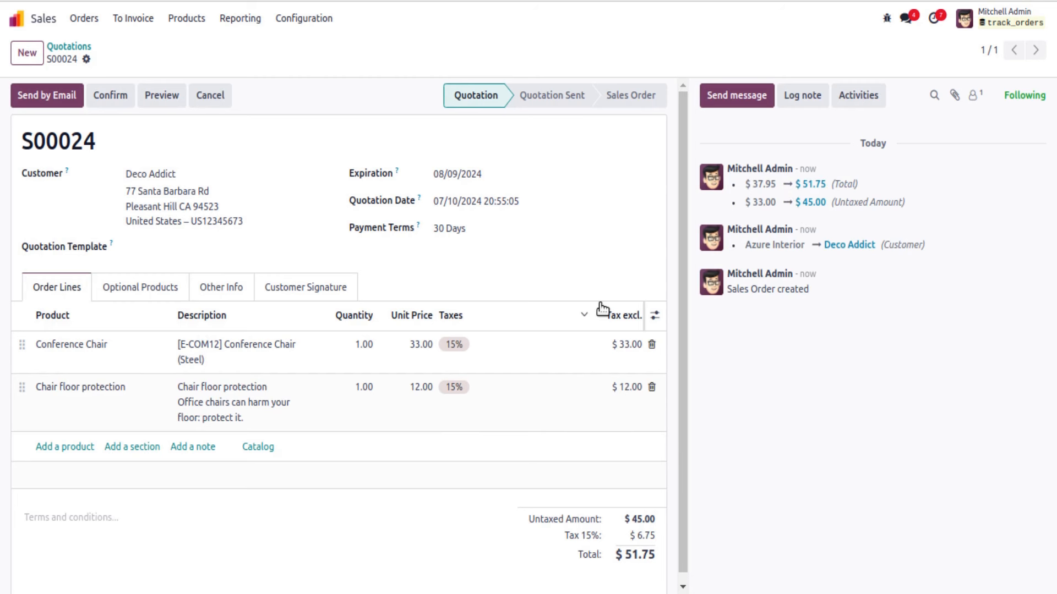
pyautogui.moveTo(620, 315)
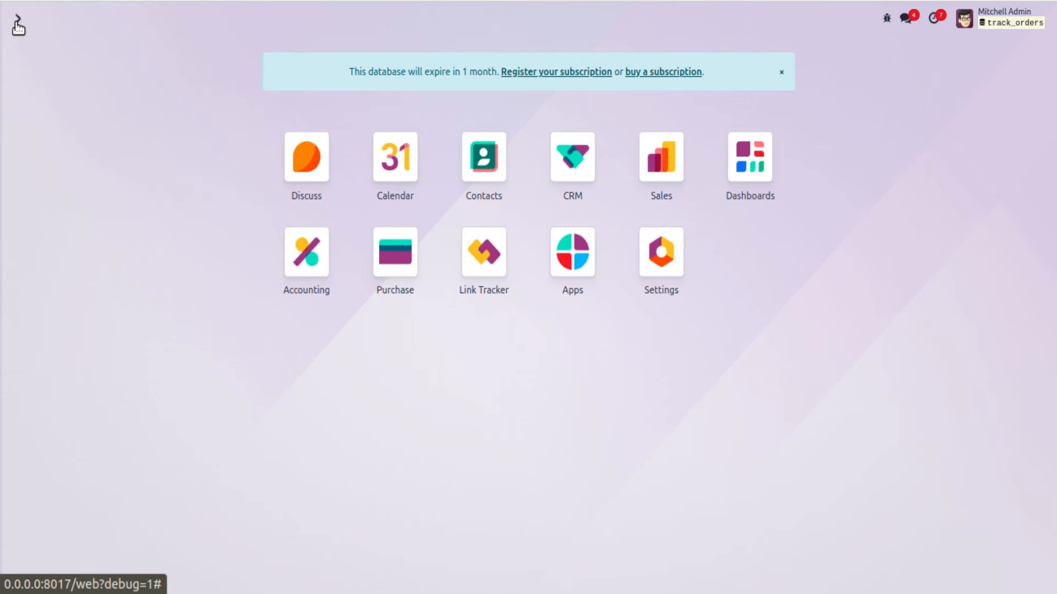
# - Filter system parameters by key 'track' and delete sale.track_draft_orders
pyautogui.click(659, 253)
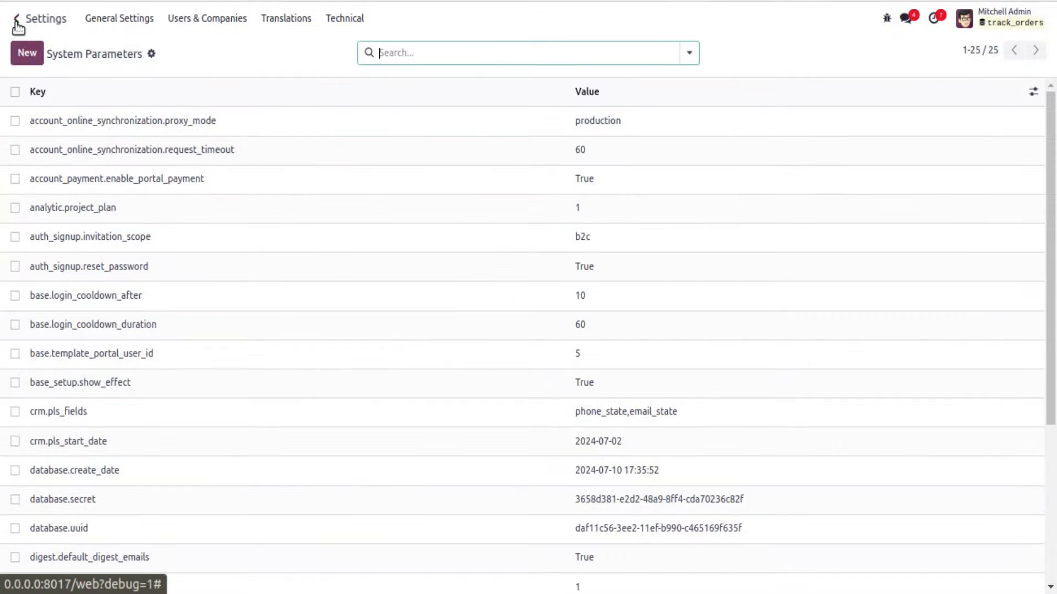
pyautogui.write('track')
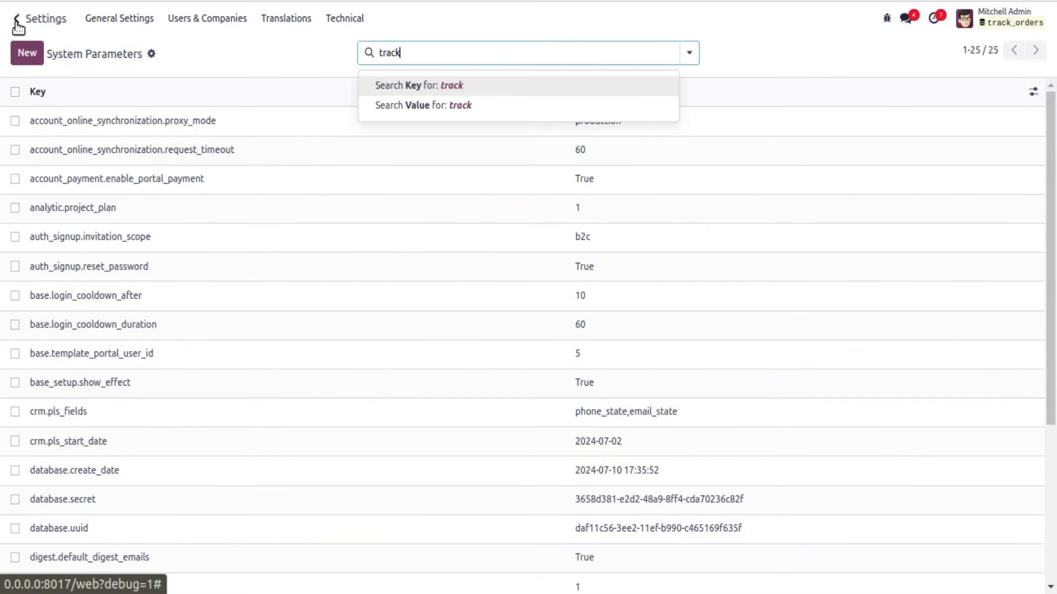
pyautogui.click(418, 85)
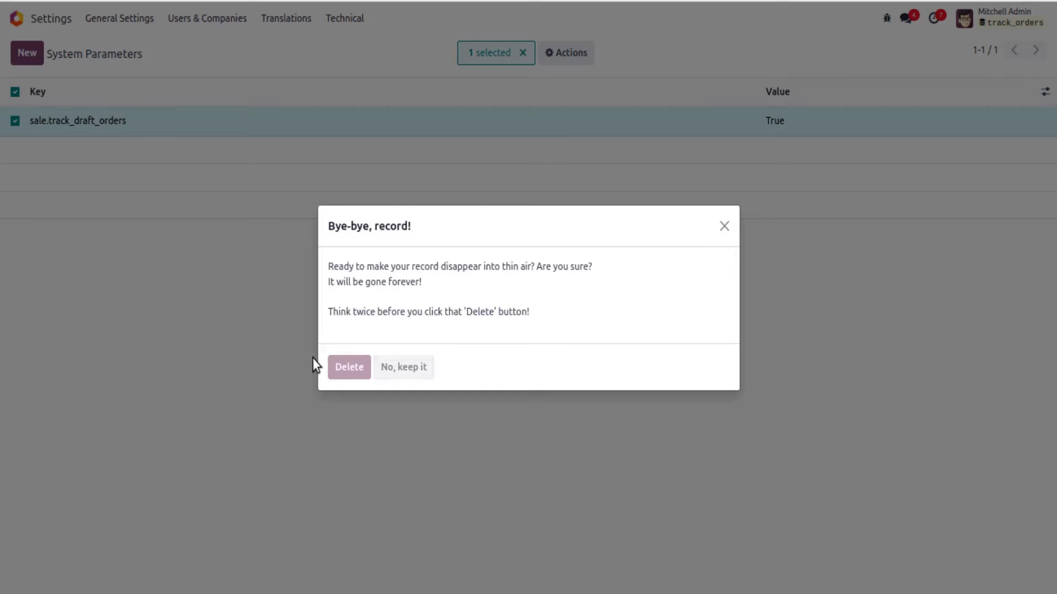
pyautogui.click(349, 367)
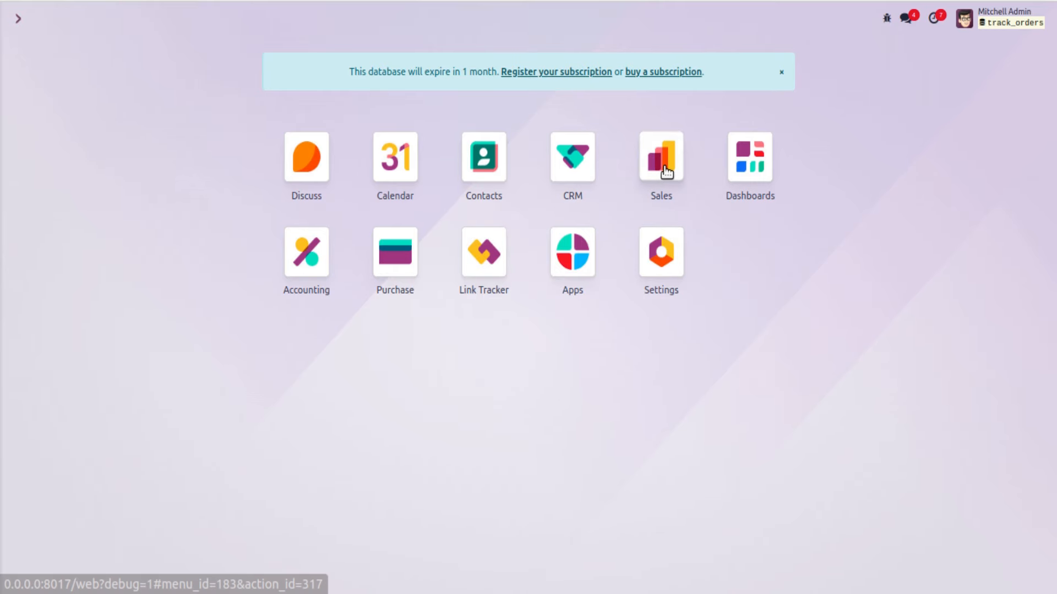
# - Create an Azure Interior quotation with Chair floor protection, then switch to another Azure Interior contact
pyautogui.click(659, 157)
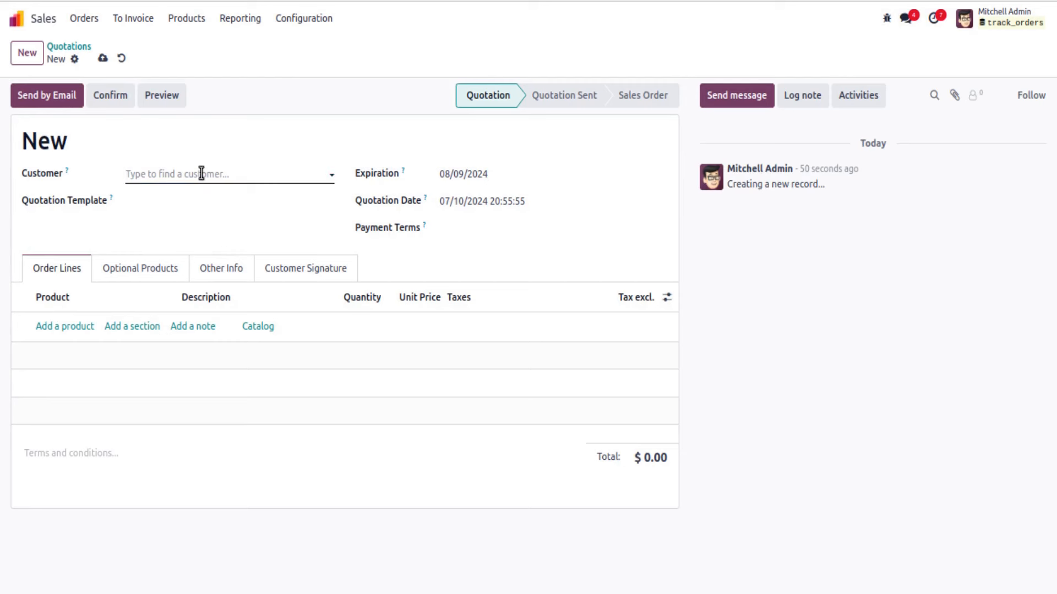
pyautogui.click(64, 326)
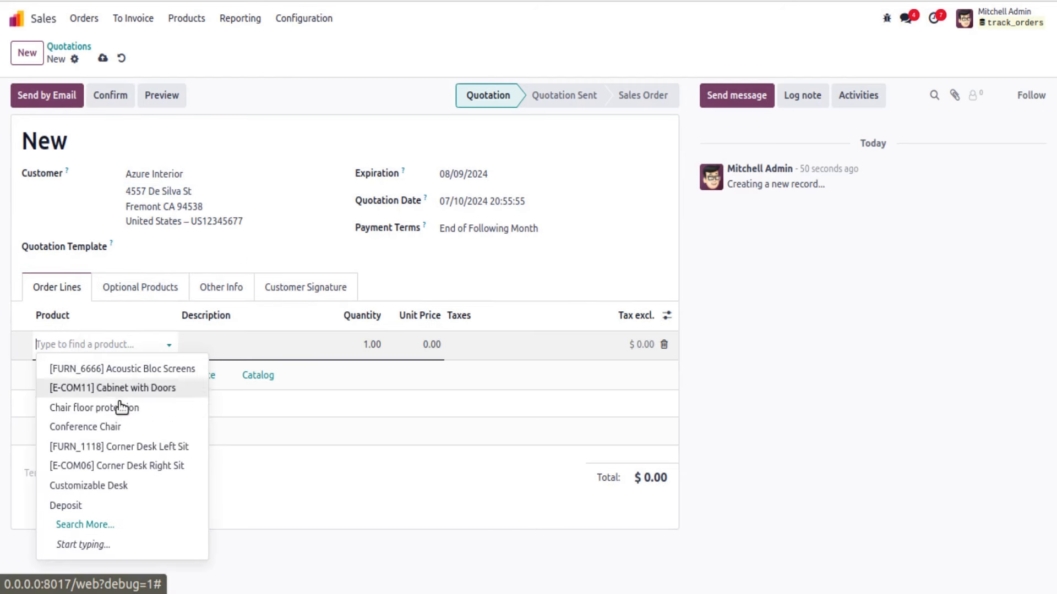
pyautogui.click(94, 407)
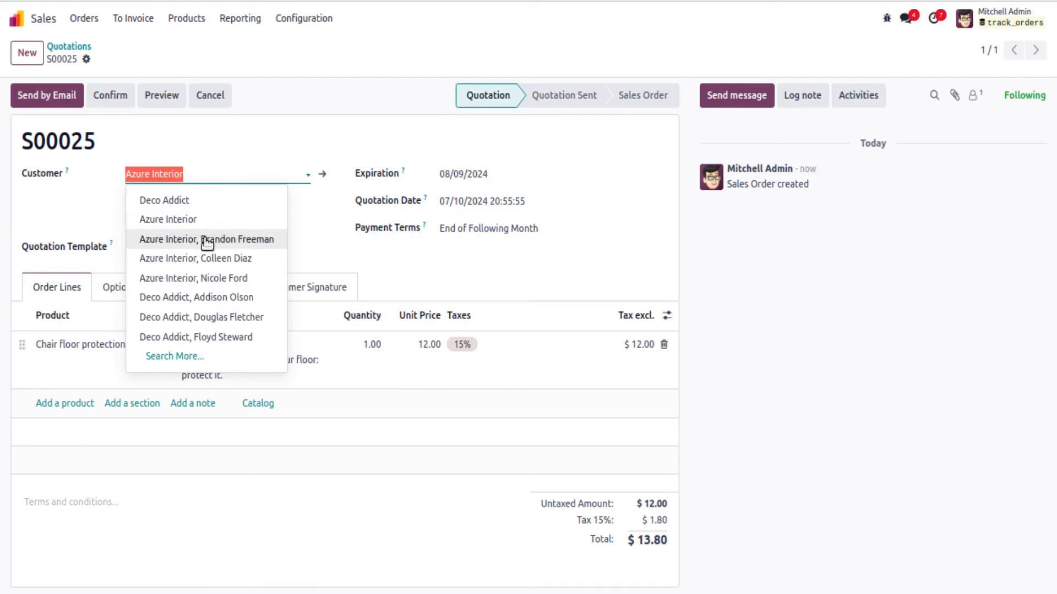
pyautogui.click(164, 201)
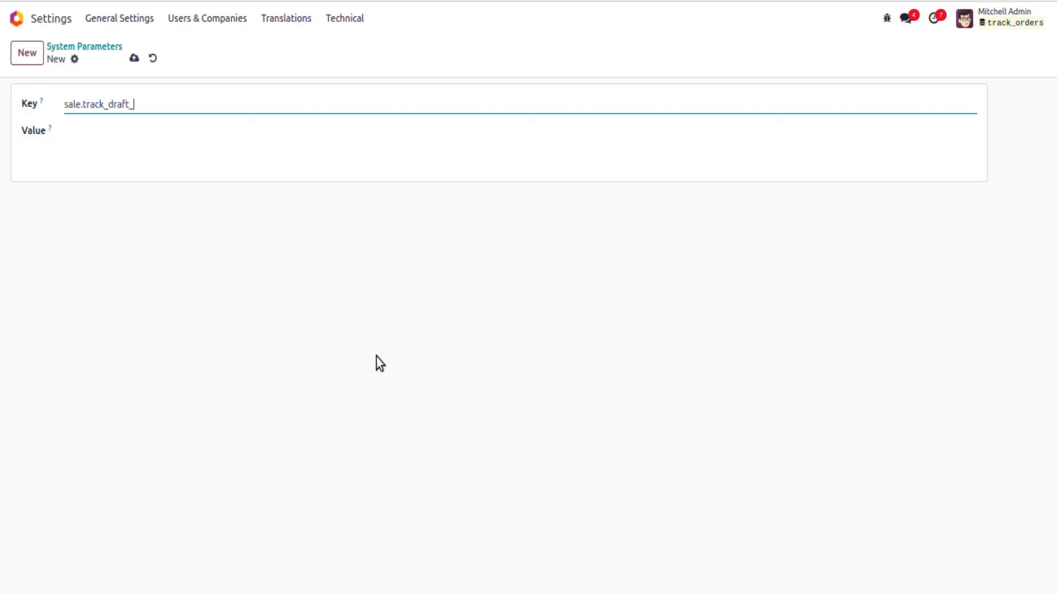
# - Save the parameter sale.track_draft_orders with value True
pyautogui.write('orders')
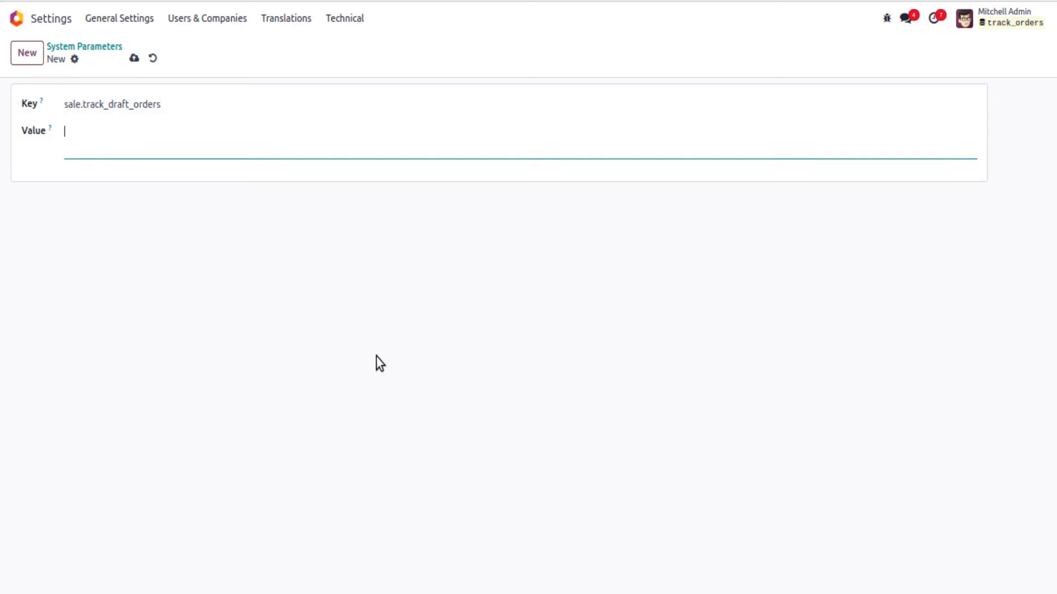
pyautogui.write('True')
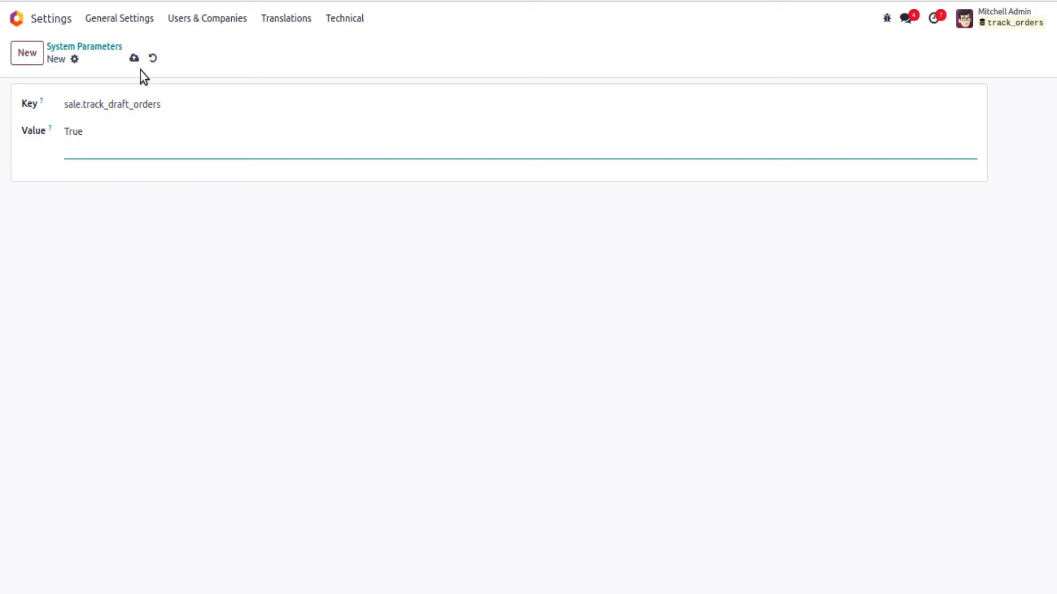
pyautogui.click(135, 59)
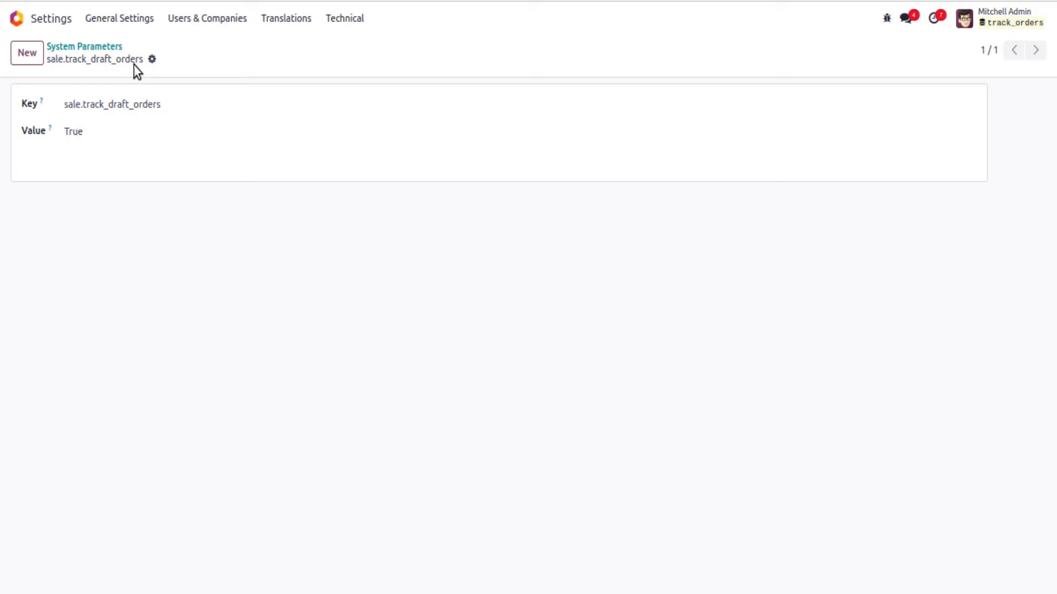